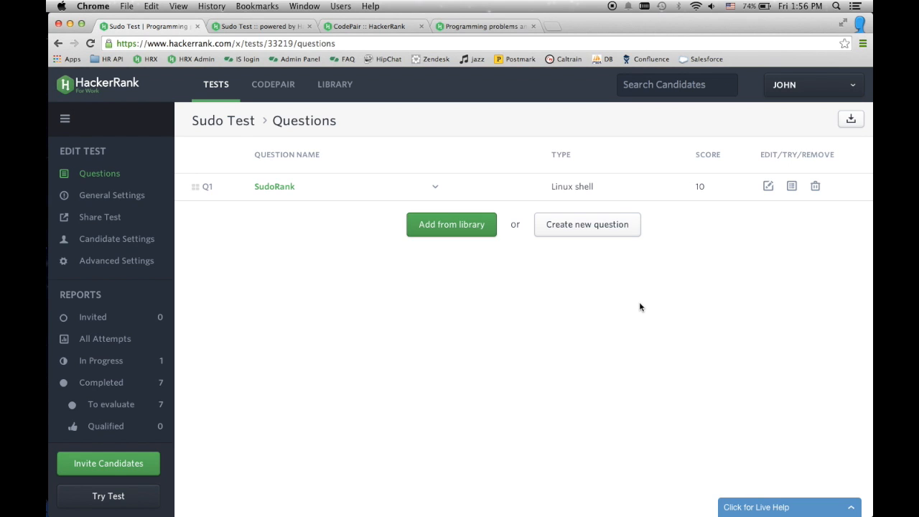
mouse_move(768, 186)
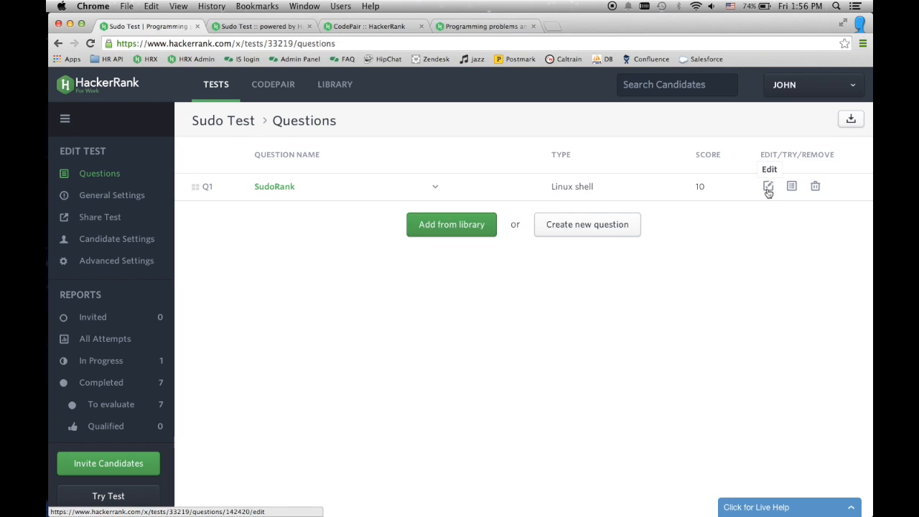
- Open SudoRank for editing and review its name, duration, description and three tasks
left_click(768, 185)
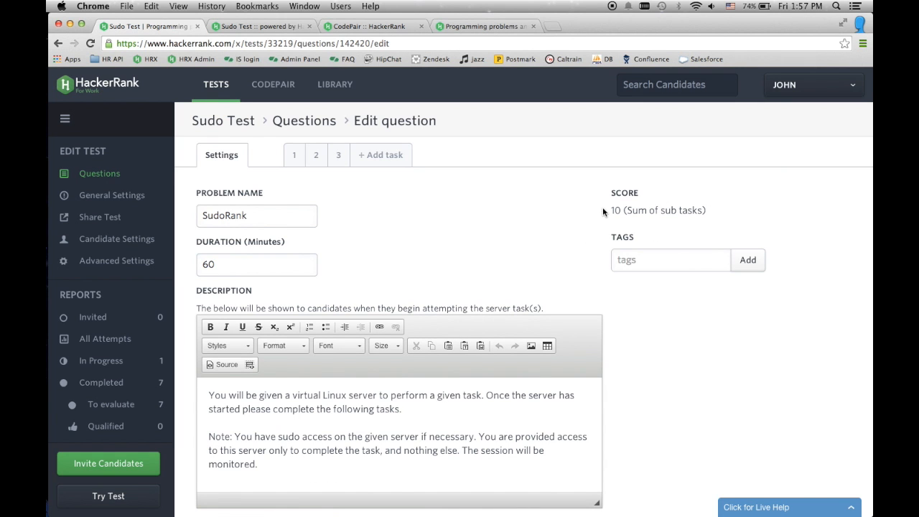
scroll("down", 3)
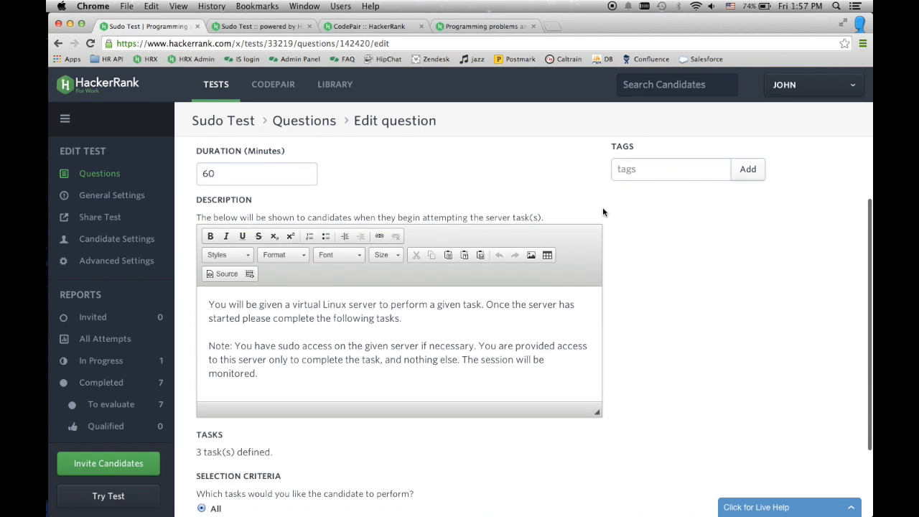
scroll("down", 3)
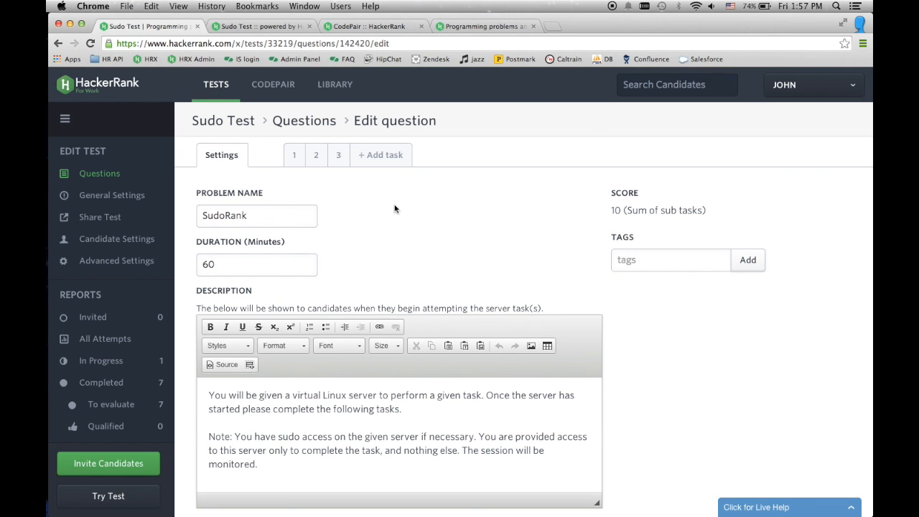
- Review task 1's Setup and Check scripts, then add an empty fourth task
left_click(294, 154)
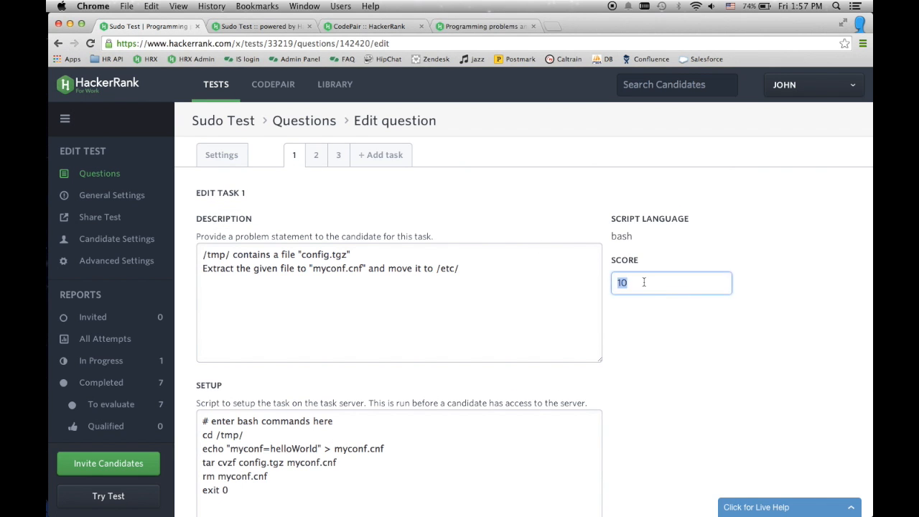
scroll("down", 3)
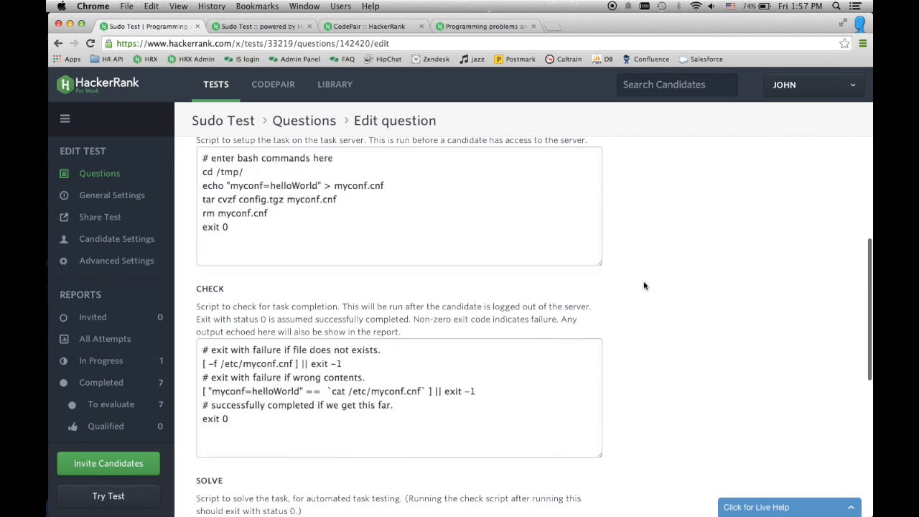
scroll("down", 3)
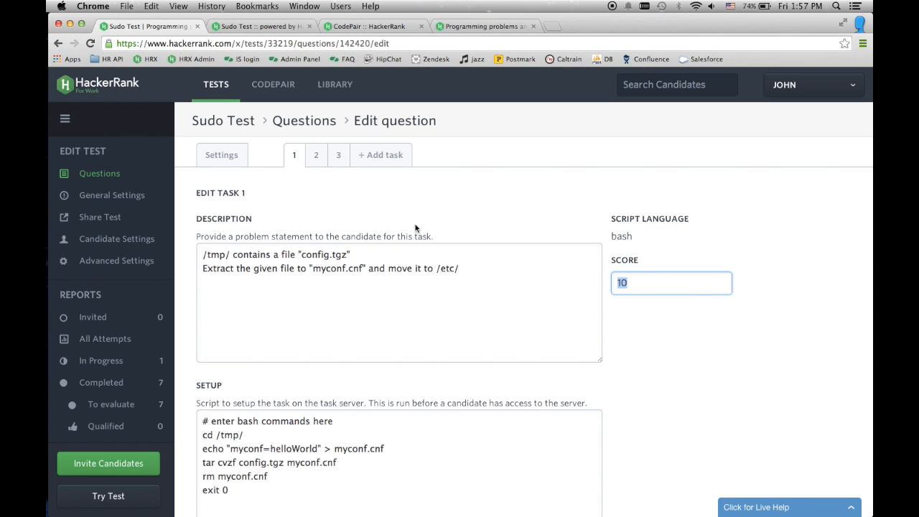
left_click(381, 154)
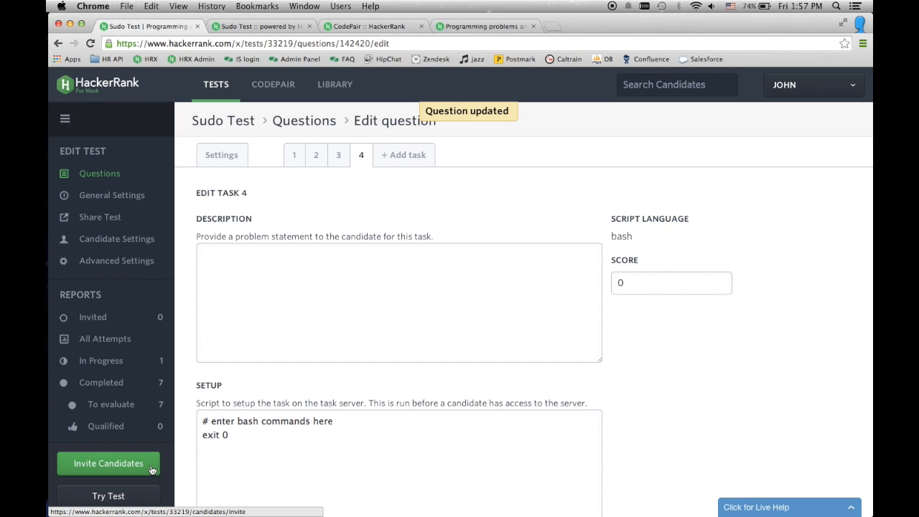
- Type 'Thanks for watching' at the CodePair task-server terminal prompt
left_click(108, 463)
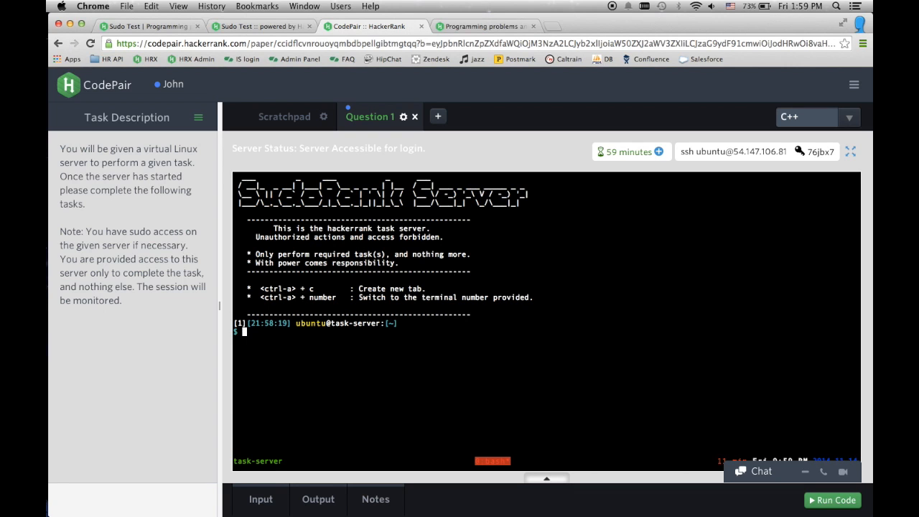
type("Thanks f")
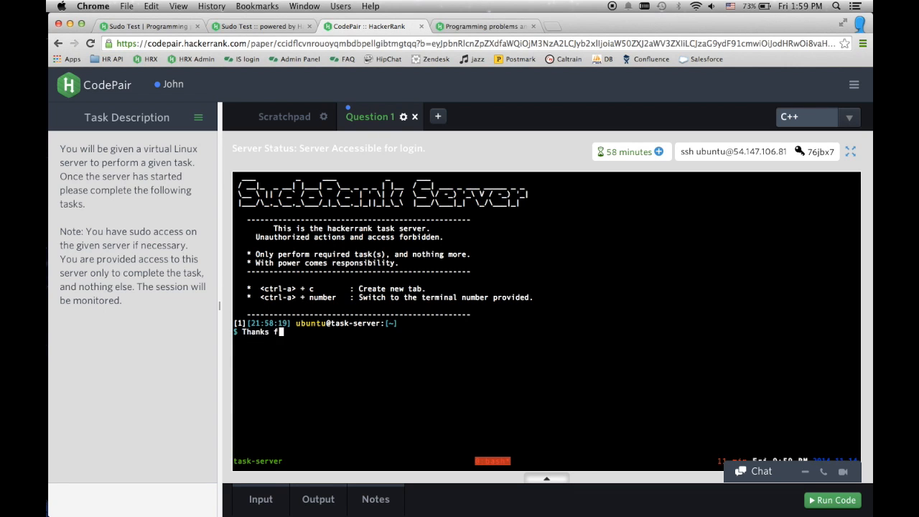
type("or watching")
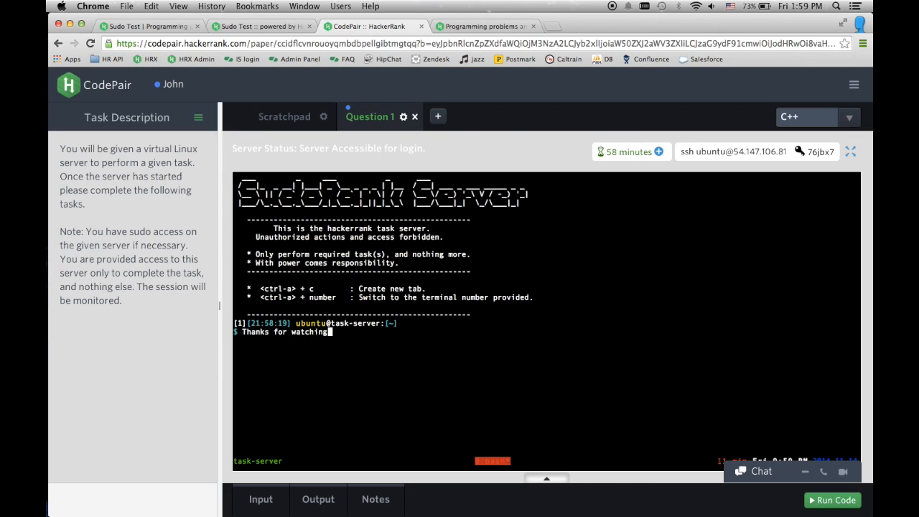